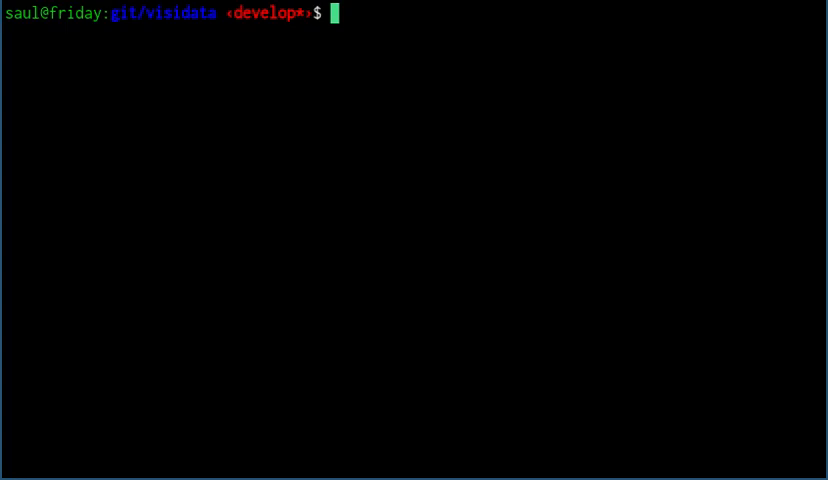
Launch vd on ~/data/US_Crime_Rates_1960_2014.csv from the shell
text(bin/vd ~/data/US_Crime_Rates_1960_2014.csv)
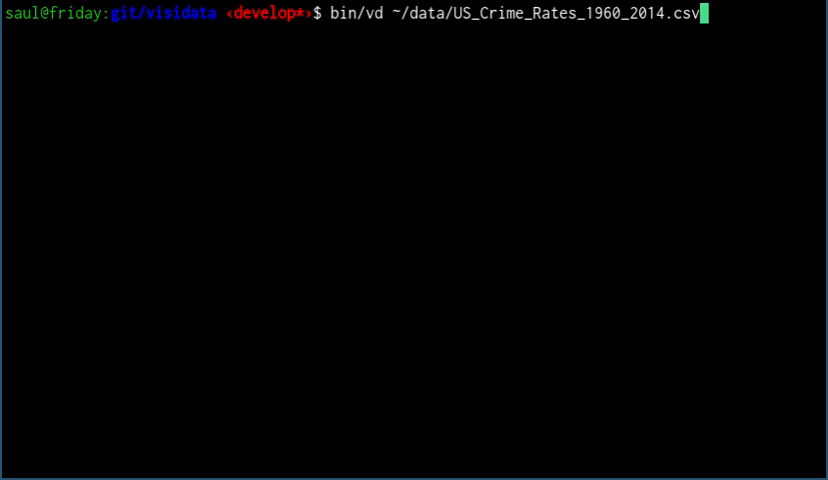
key(Return)
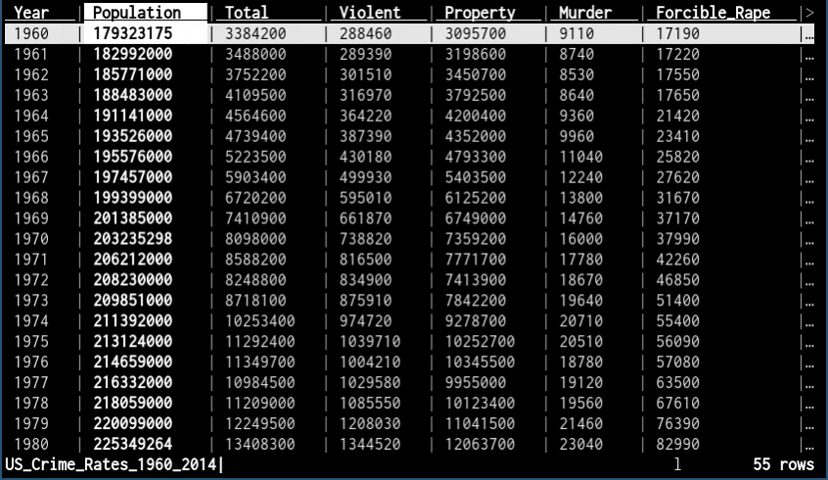
Hide Population and Total and type the crime count columns as integers
click(590, 12)
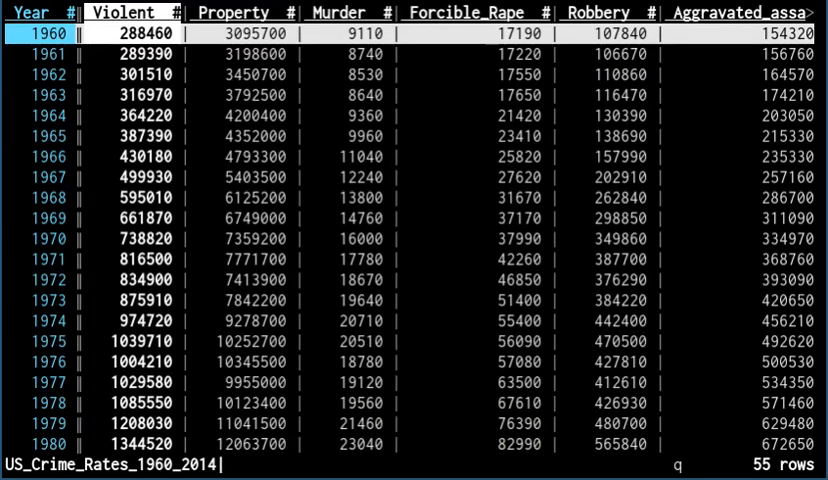
Quit the crime sheet and launch vd on ~/data/FederalEmployeeSalaries-2012
key(q)
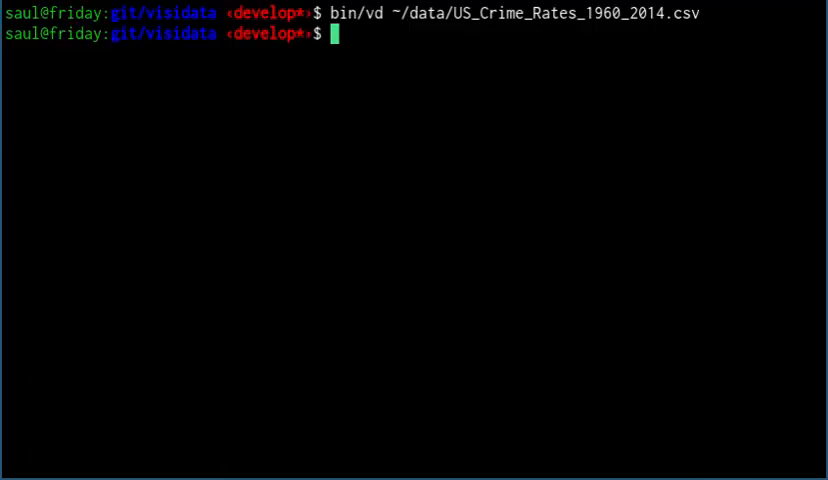
text(bin/vd)
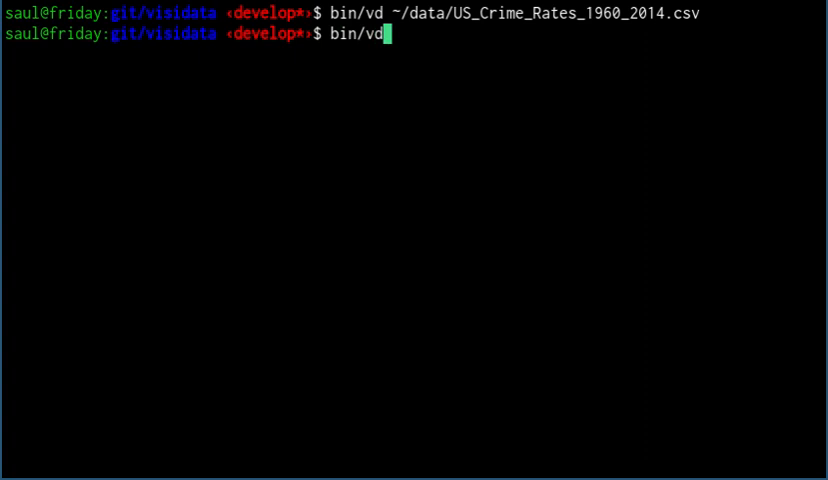
text(~/data/Fe)
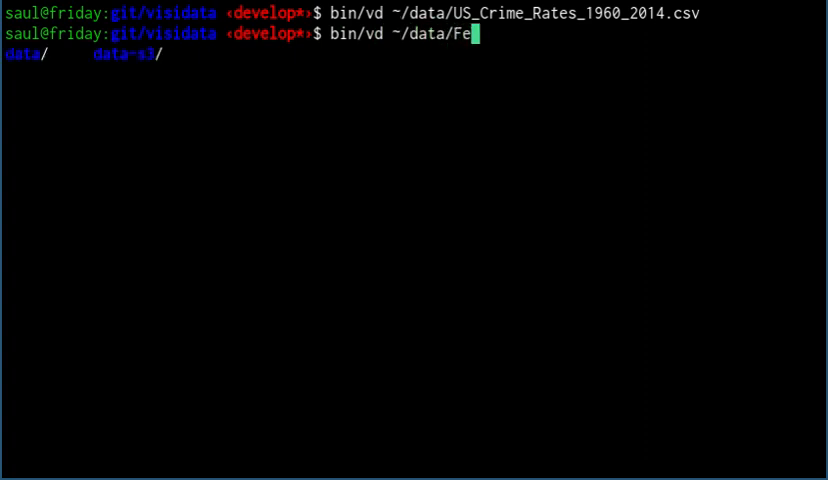
key(Return)
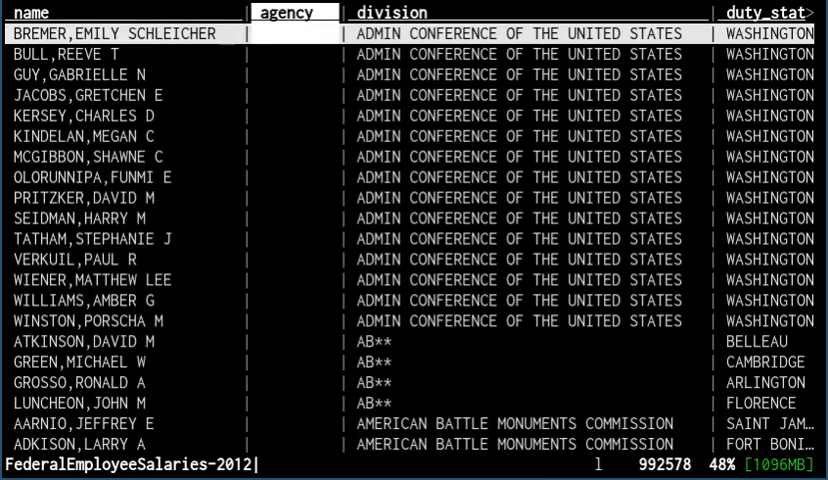
Sample 50000 salary rows and build a job_title frequency table
scroll(right, 3)
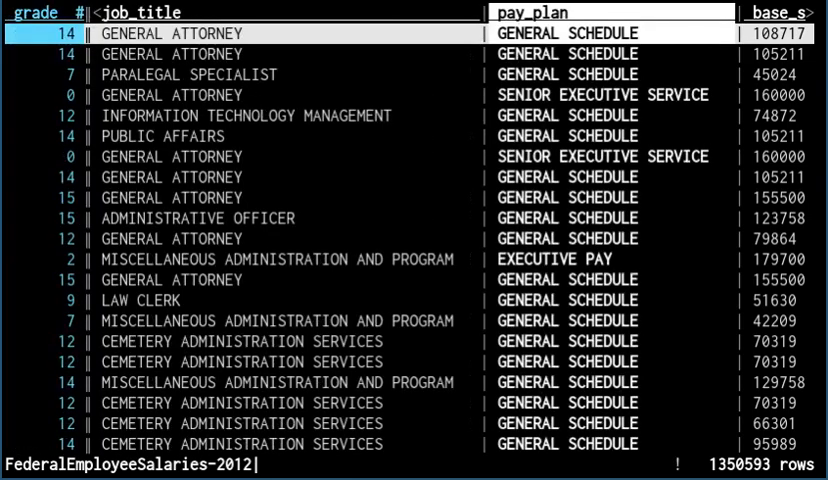
scroll(right, 3)
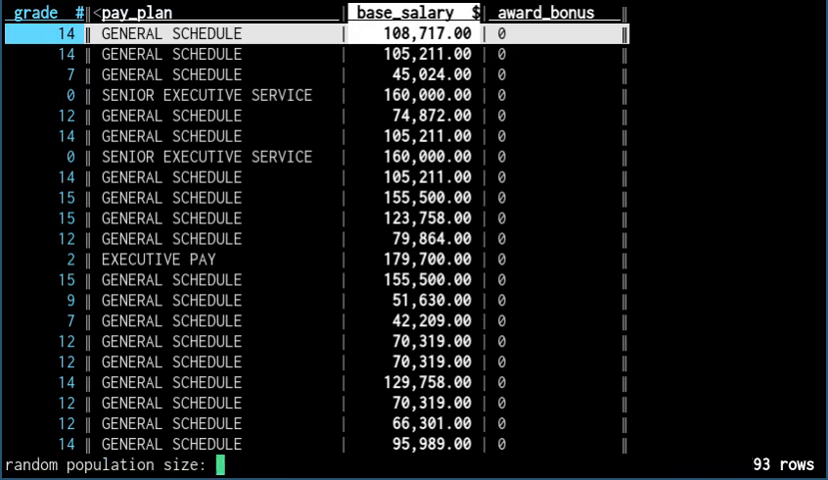
text(50000)
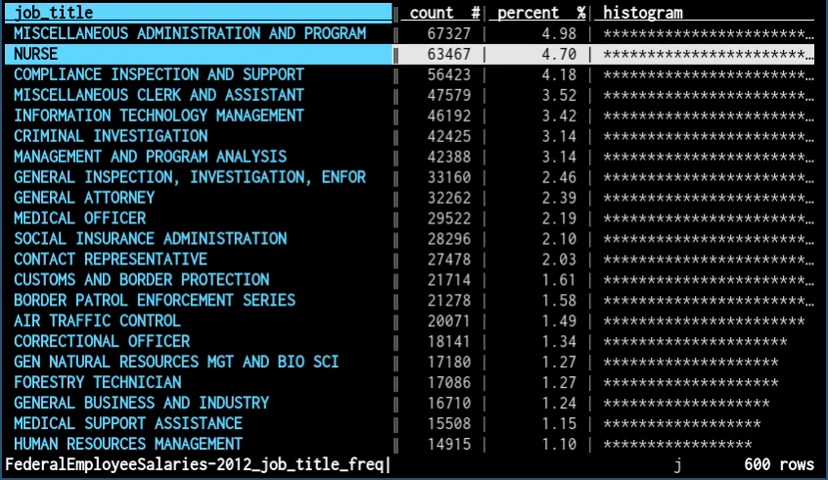
Select job titles matching 'nurs' and open their 89,721 source rows
text(n)
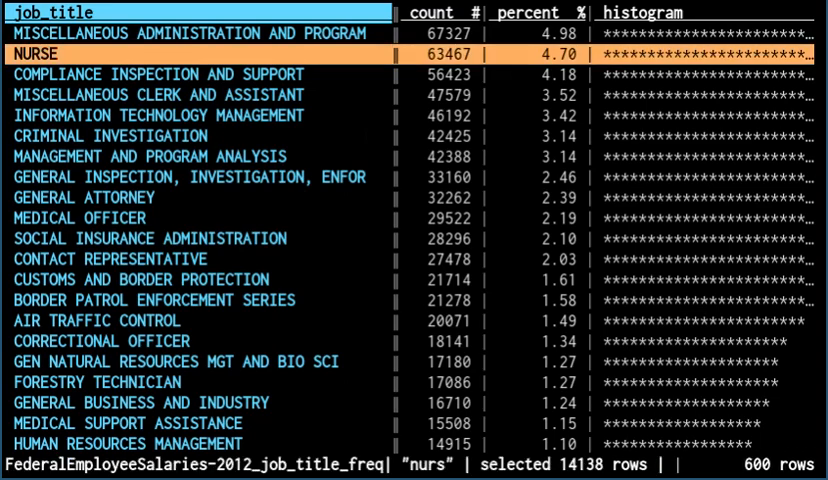
scroll(down, 3)
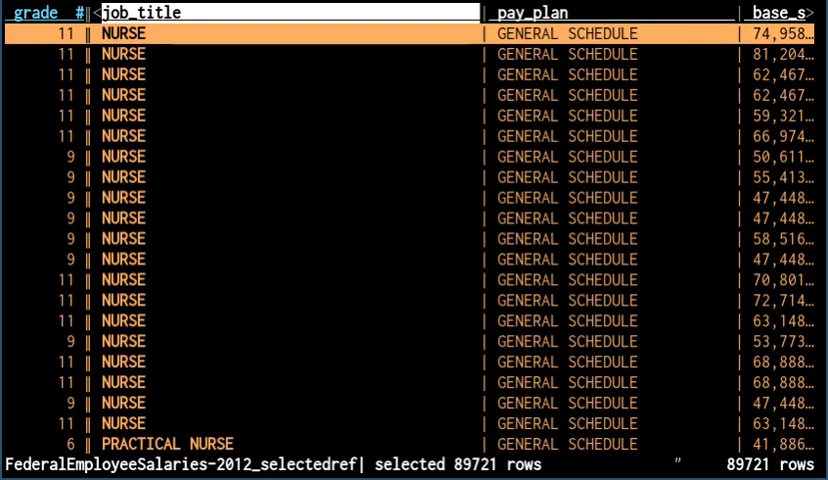
View the sampled base_salary versus grade scatter plot, then start a blank sheet
scroll(right, 3)
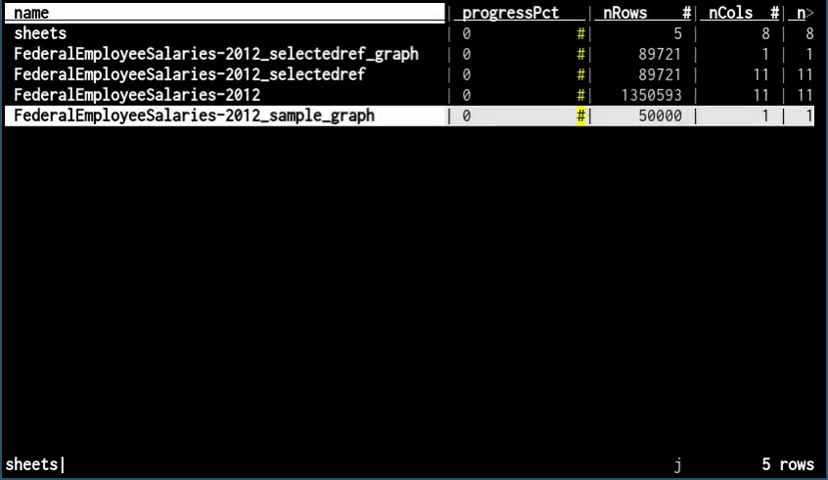
key(K)
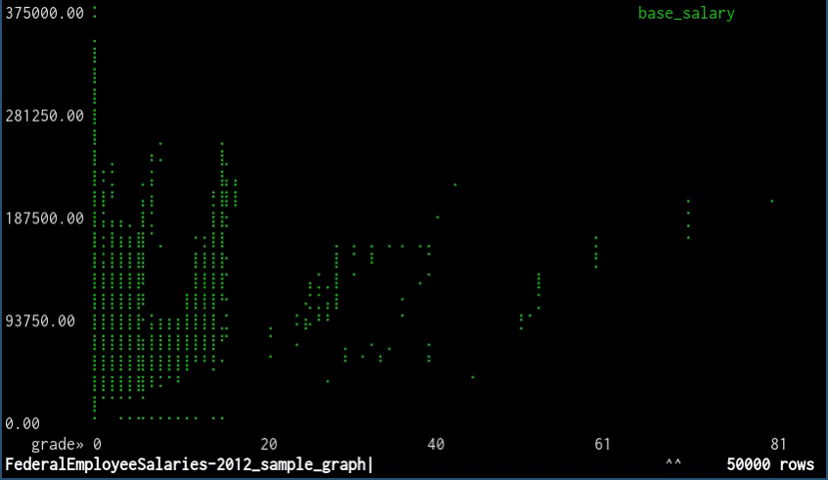
key(q)
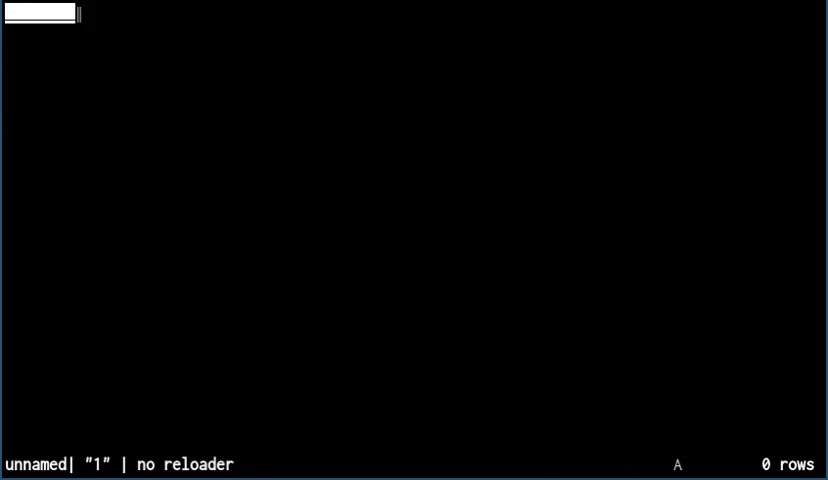
Name the column theta and fill 360 rows with range(360)
text(theta)
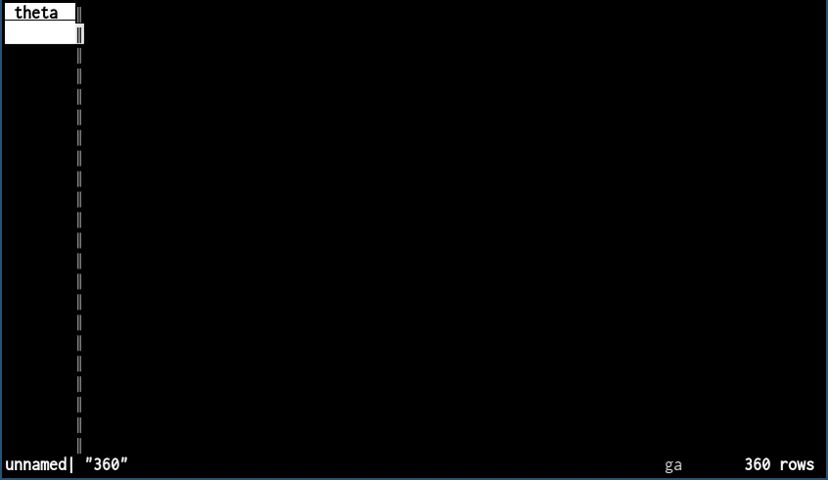
text(set column=)
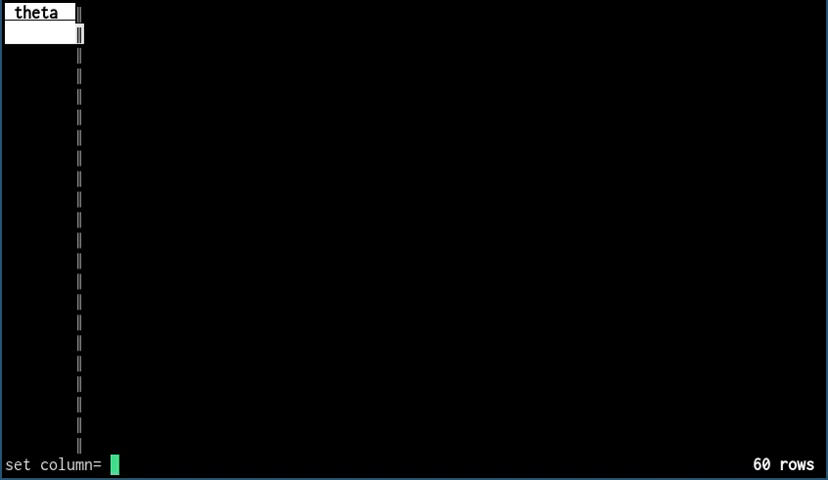
text(range(360)
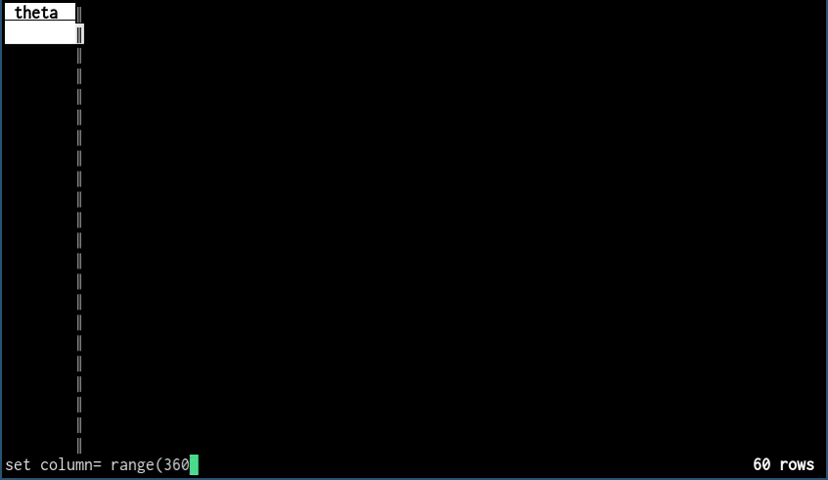
key(Return)
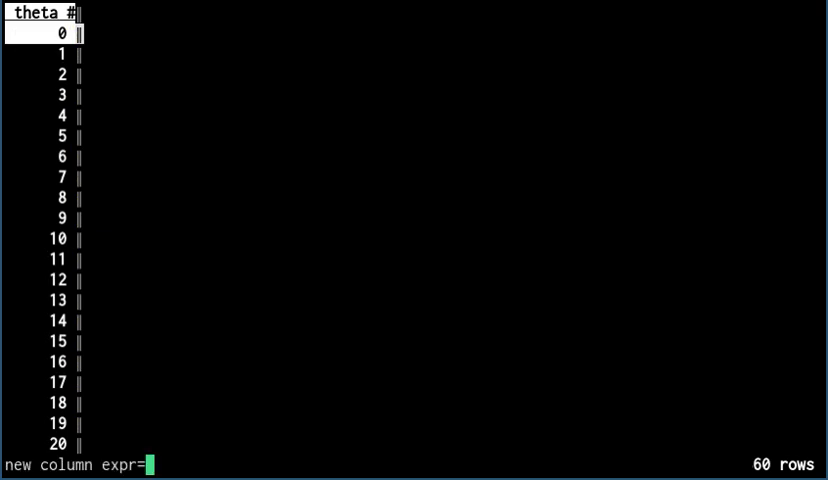
Add a derived column computing math.cos(theta)
text(math.cos(t)
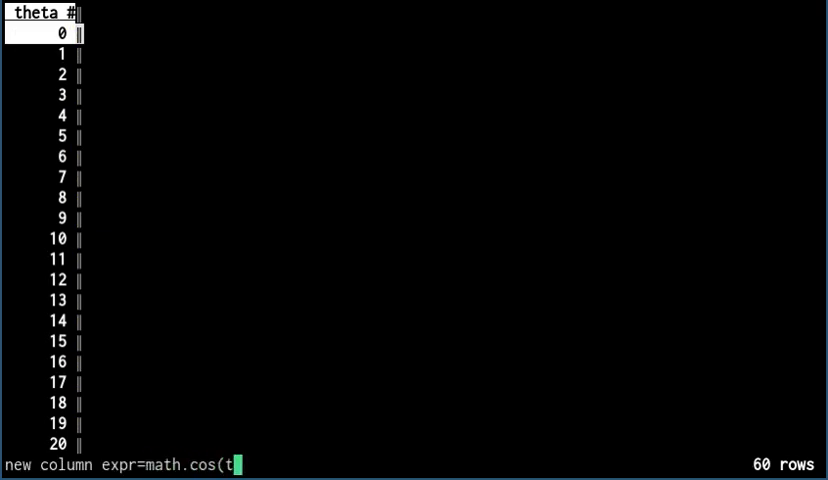
key(Return)
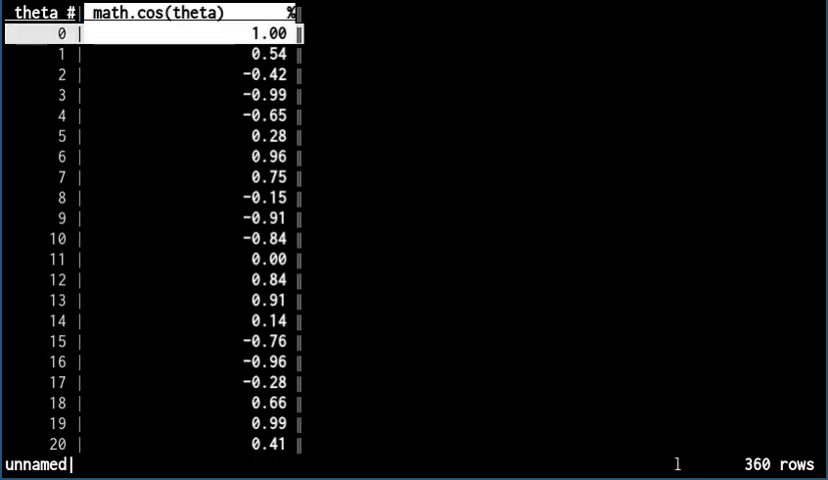
Rename theta to deg and add theta = deg*2*math.pi/360 in radians
key(h)
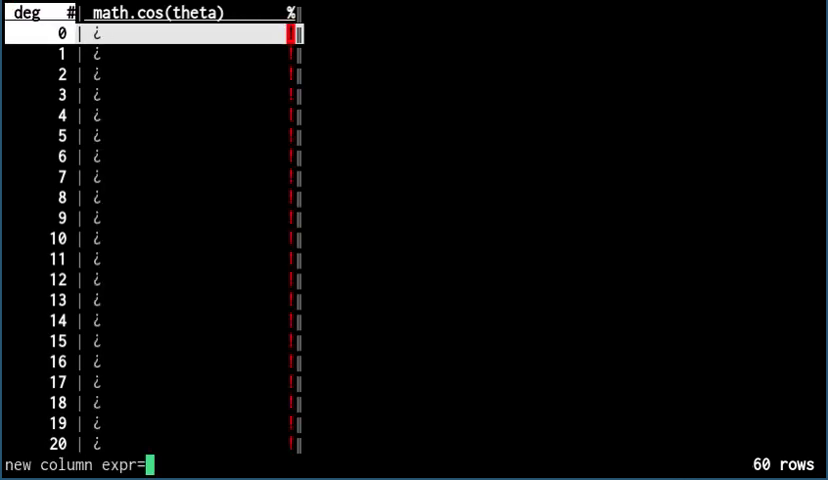
text(deg*)
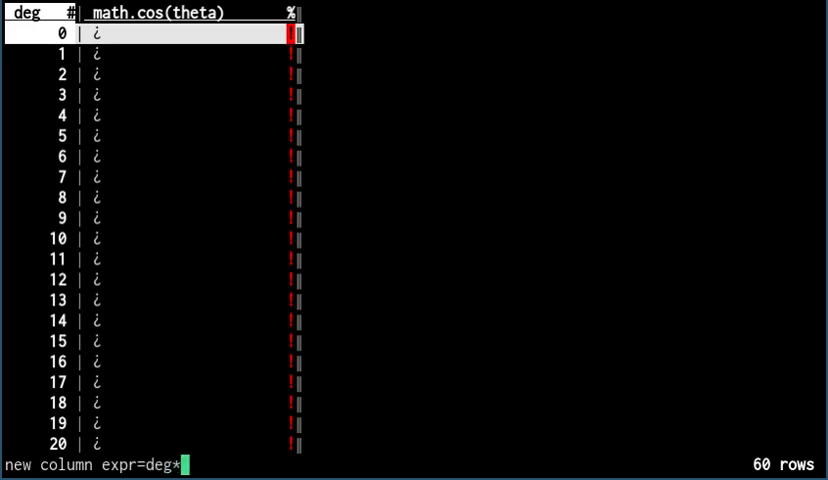
text(2*math)
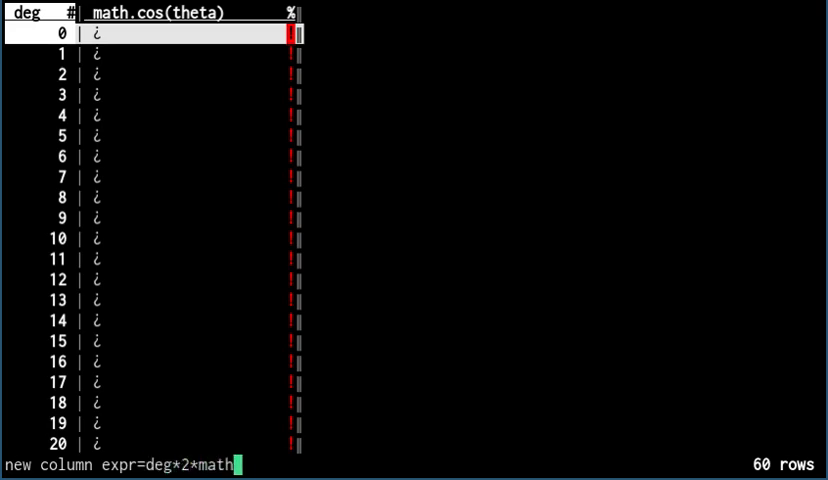
text(.pi/360)
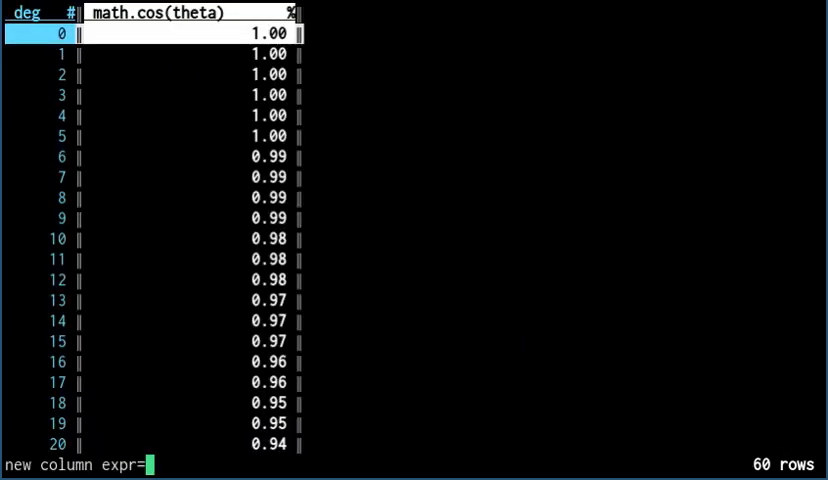
text(ma)
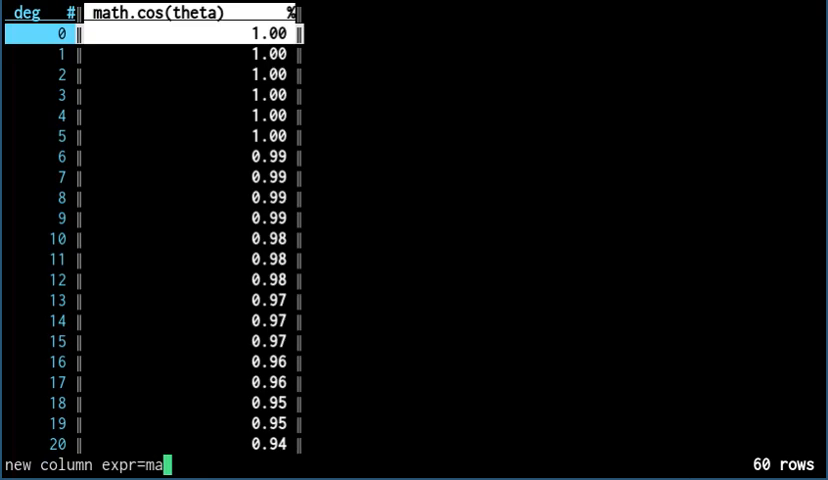